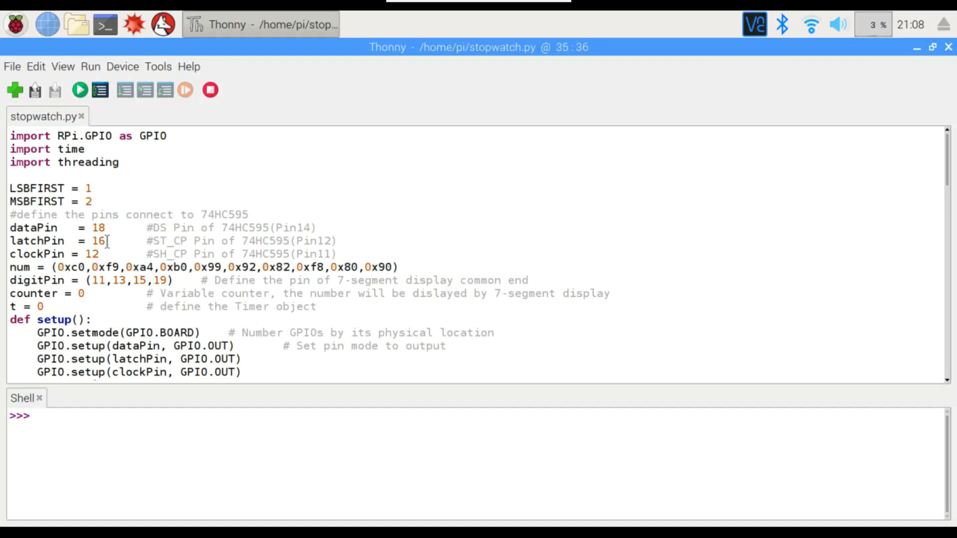
pyautogui.moveTo(54, 267)
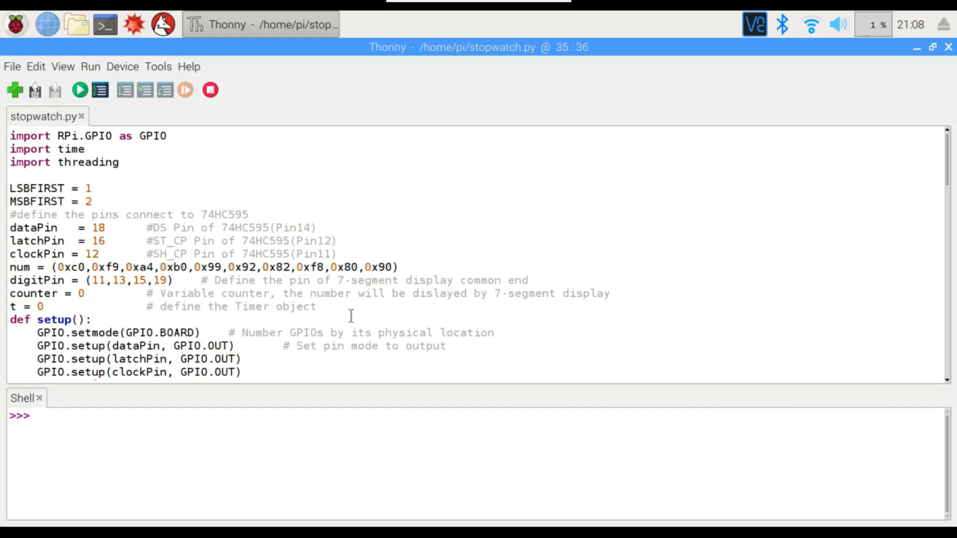
# Scroll through stopwatch.py in the editor to review the code before running
pyautogui.scroll(-3)
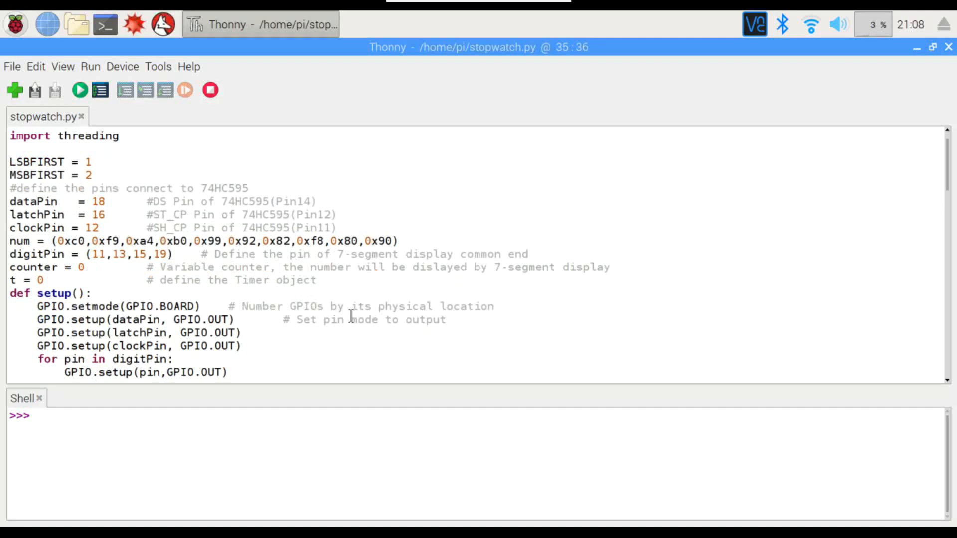
pyautogui.scroll(-3)
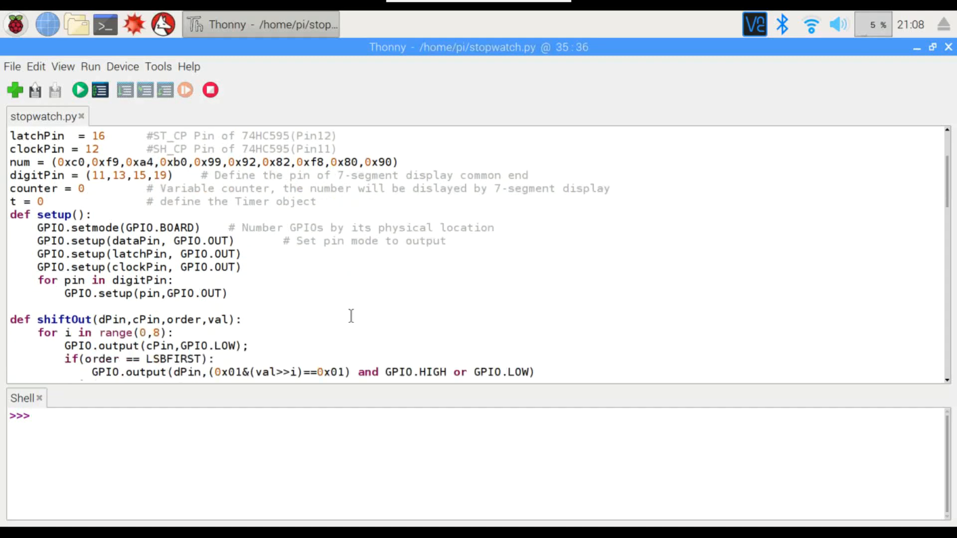
pyautogui.scroll(-3)
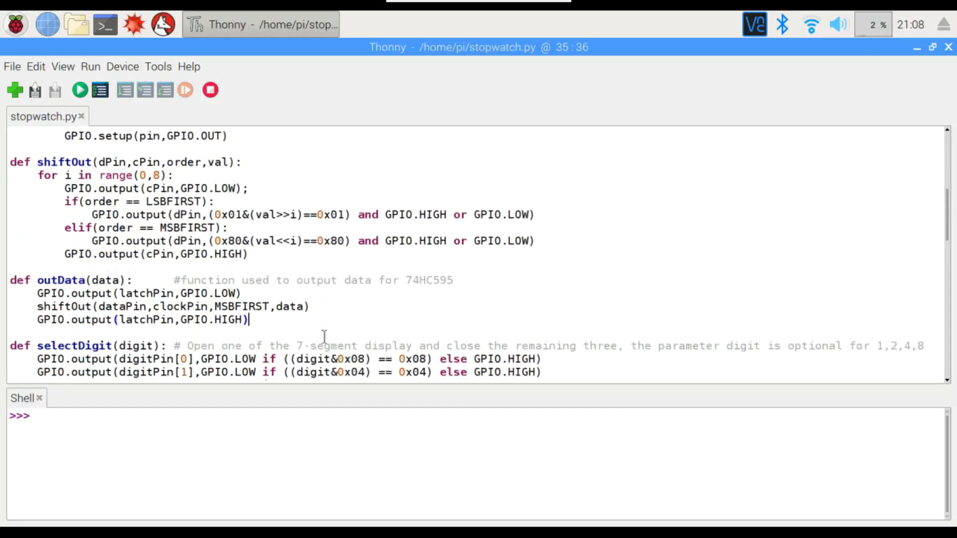
pyautogui.scroll(-3)
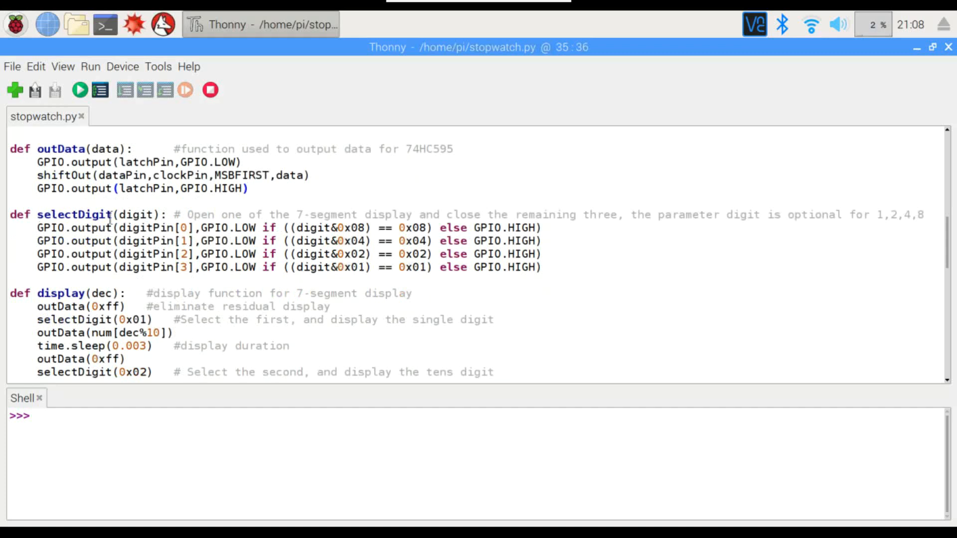
pyautogui.moveTo(279, 258)
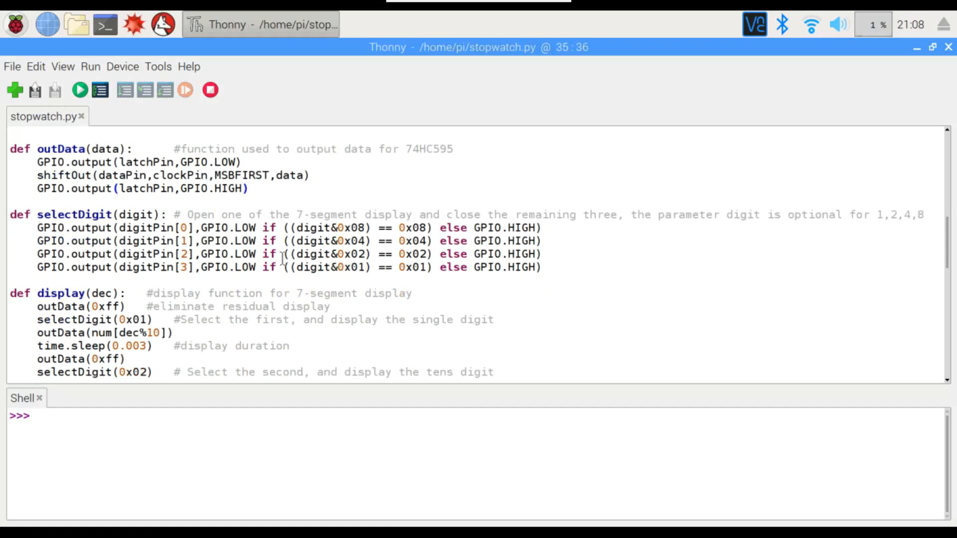
pyautogui.click(247, 188)
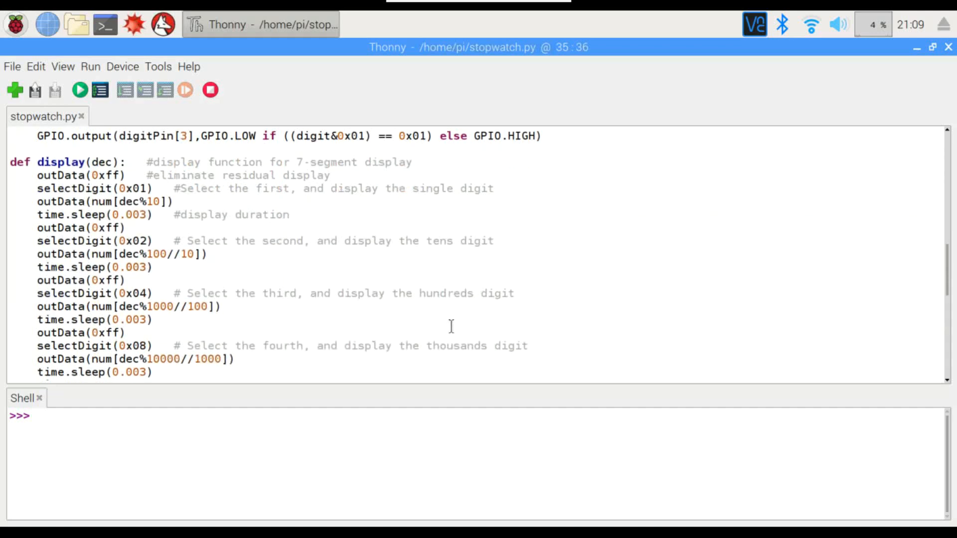
pyautogui.moveTo(238, 178)
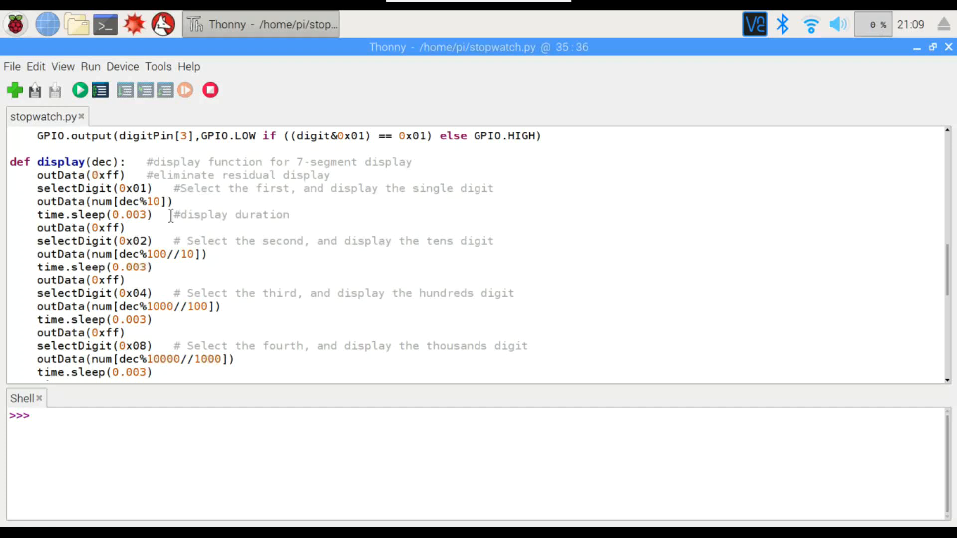
pyautogui.moveTo(137, 227)
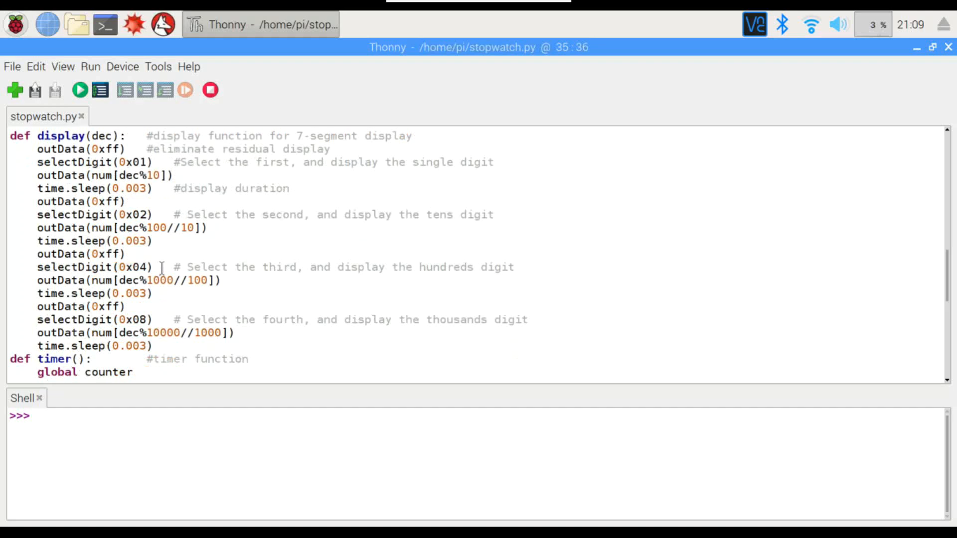
pyautogui.scroll(-3)
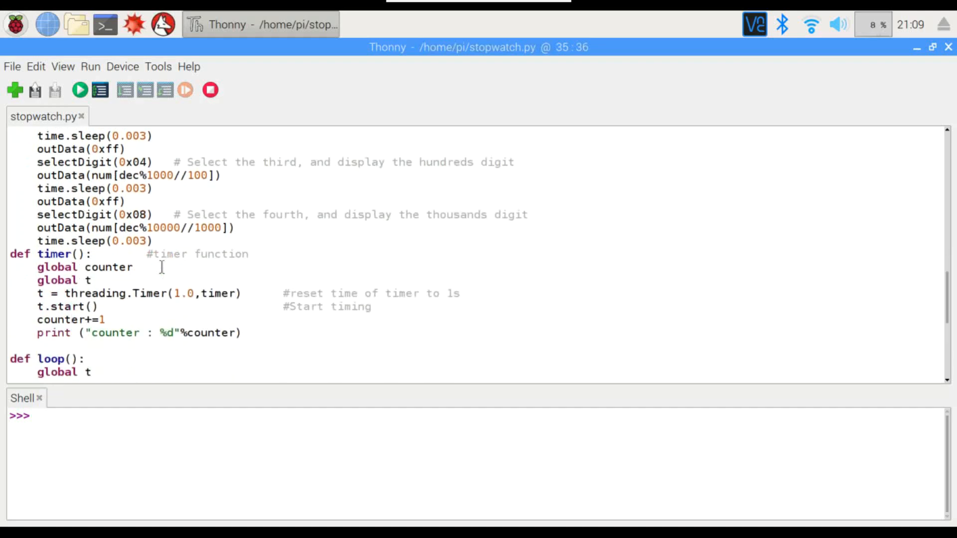
pyautogui.scroll(-3)
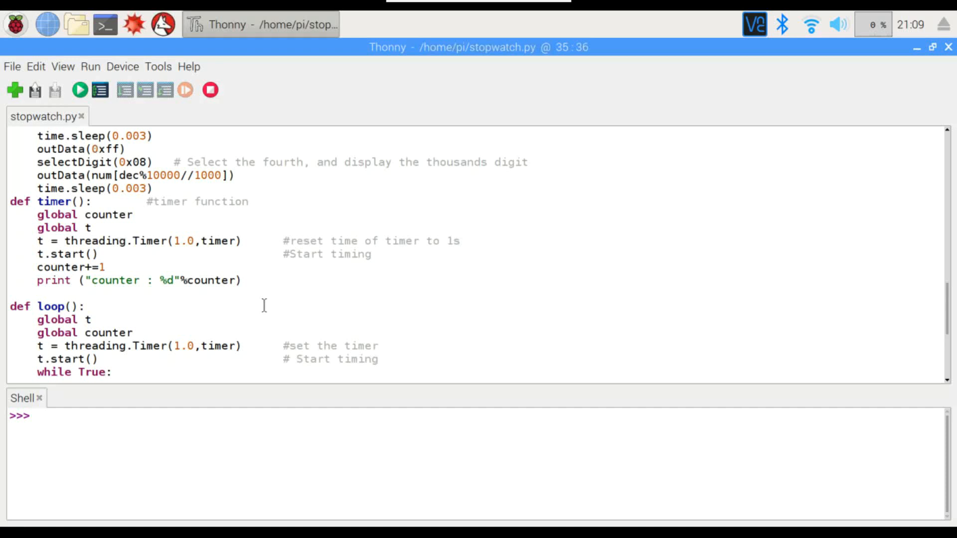
pyautogui.moveTo(171, 460)
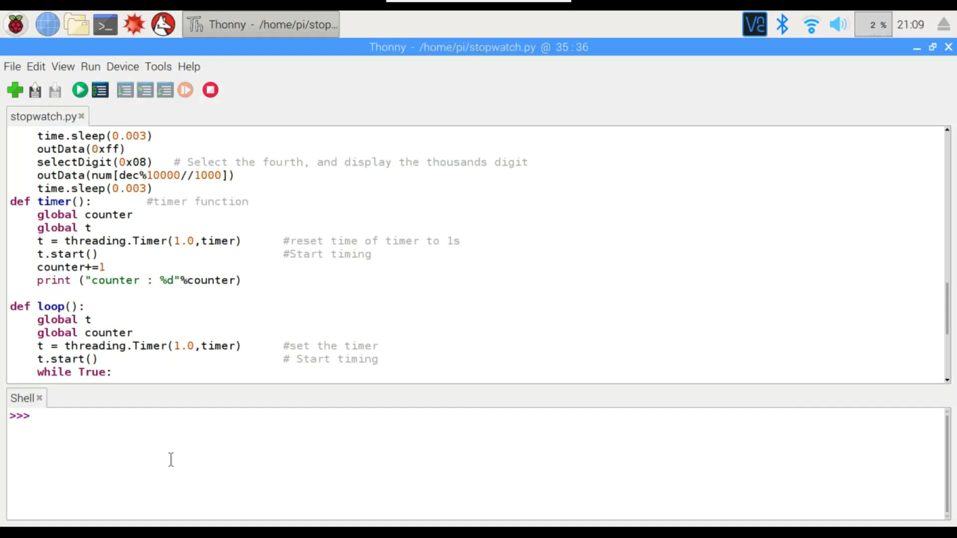
pyautogui.moveTo(263, 322)
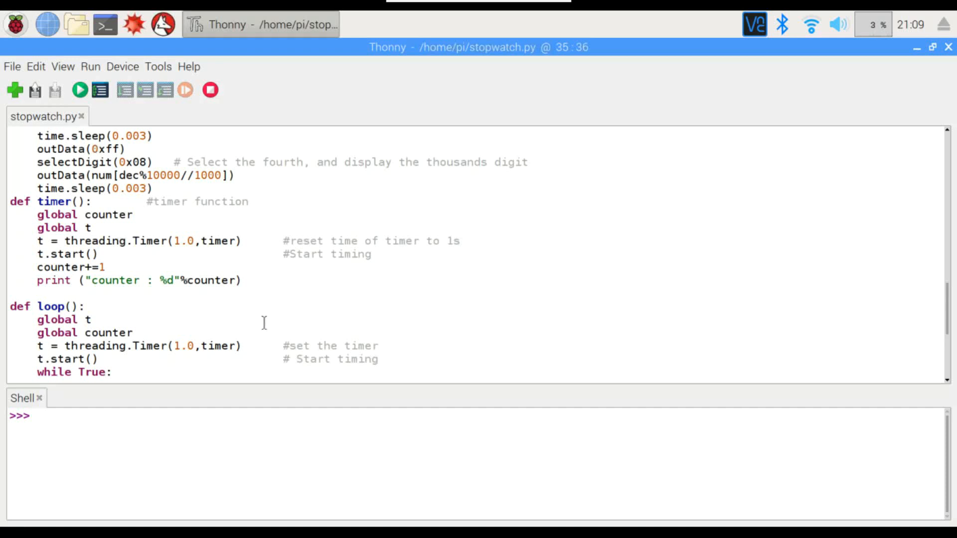
pyautogui.scroll(-3)
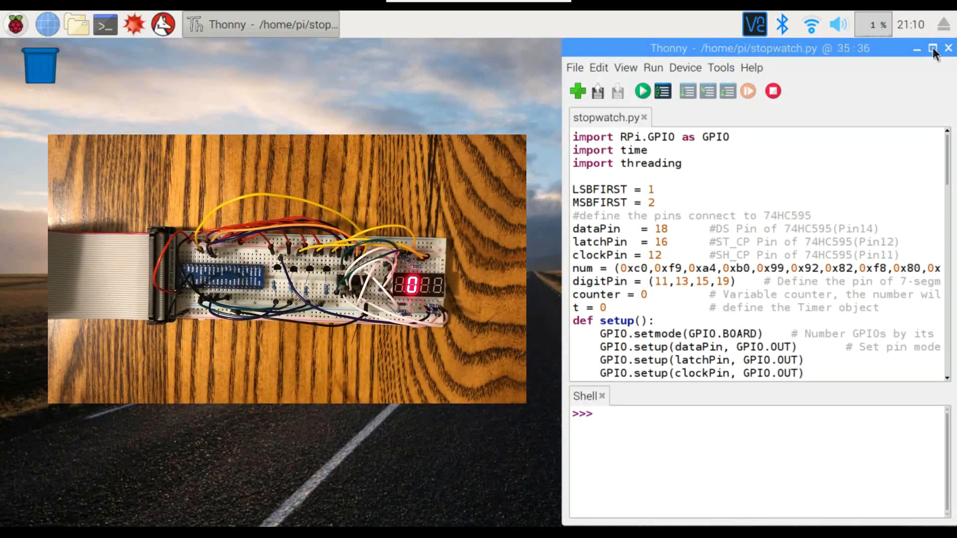
pyautogui.moveTo(641, 91)
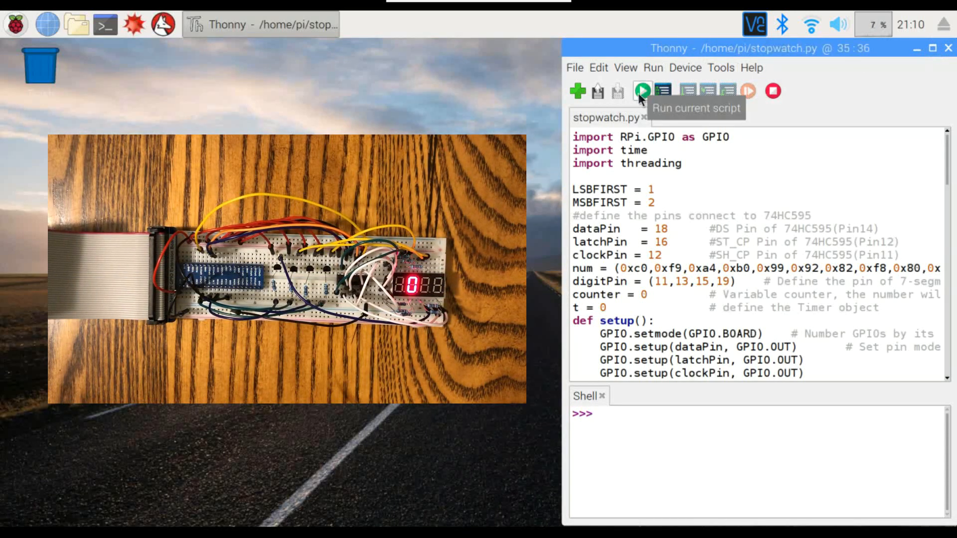
# Run stopwatch.py so the 7-segment display starts counting
pyautogui.click(641, 90)
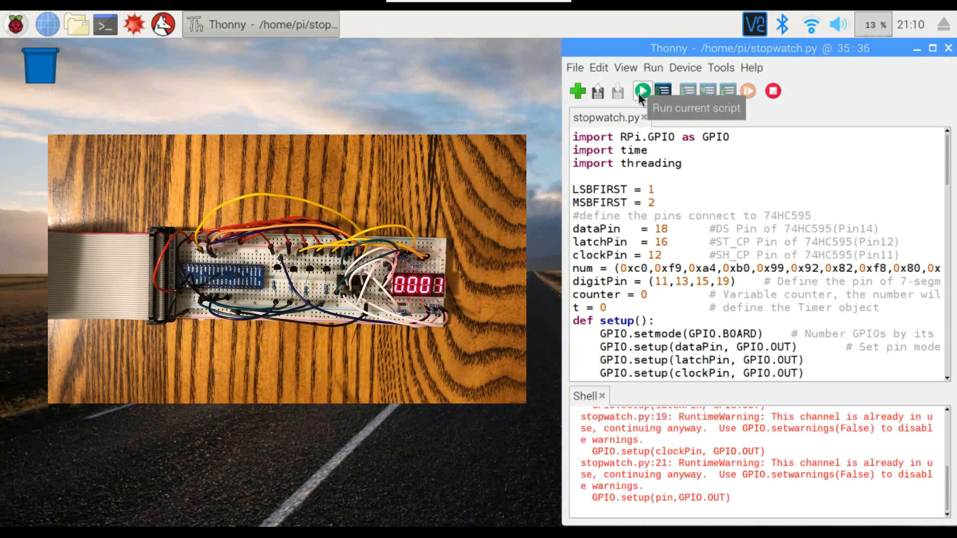